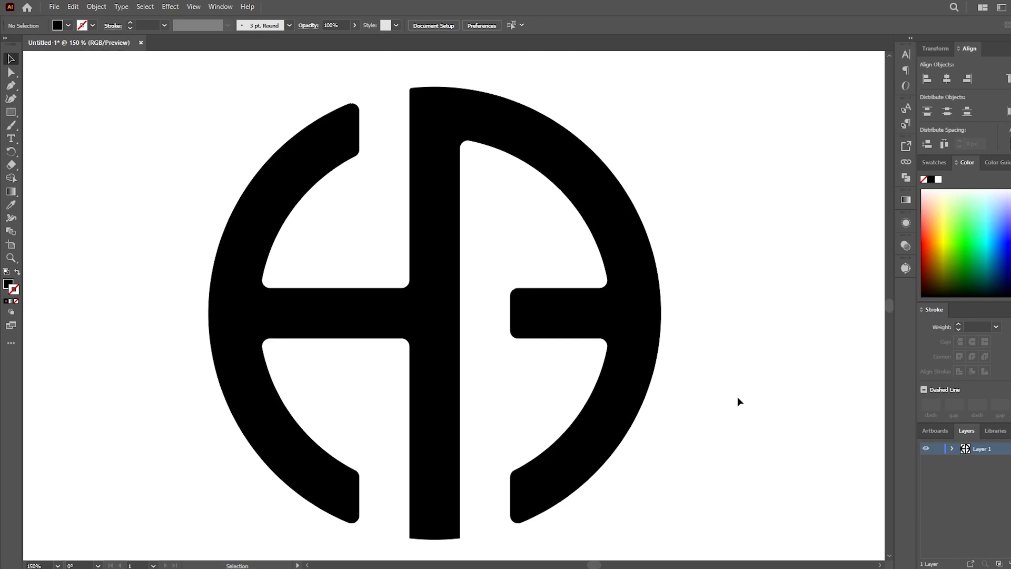
pyautogui.moveTo(730, 402)
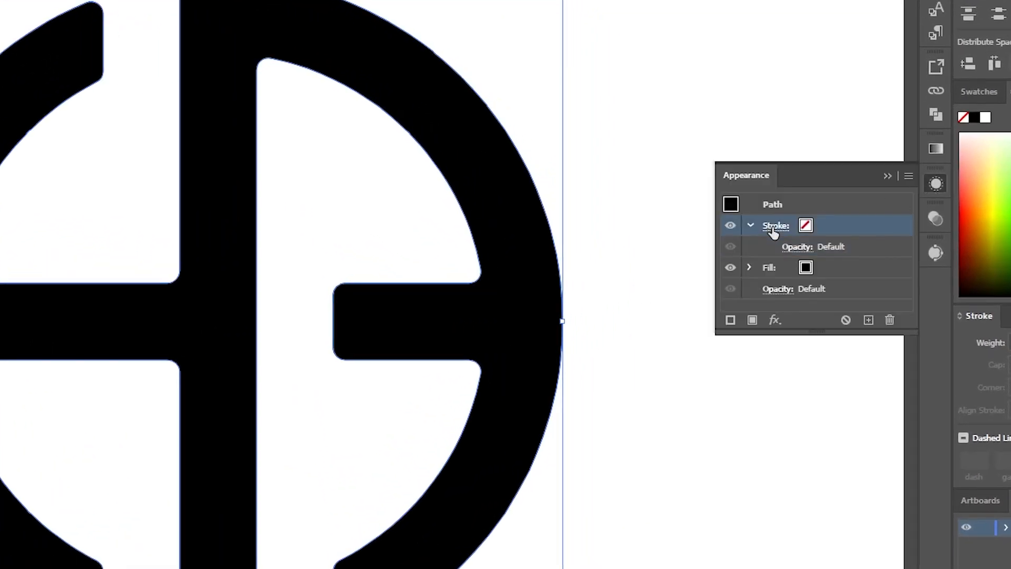
# - Give the logo a black 2 pt stroke with Round Cap and Round Join
pyautogui.click(774, 225)
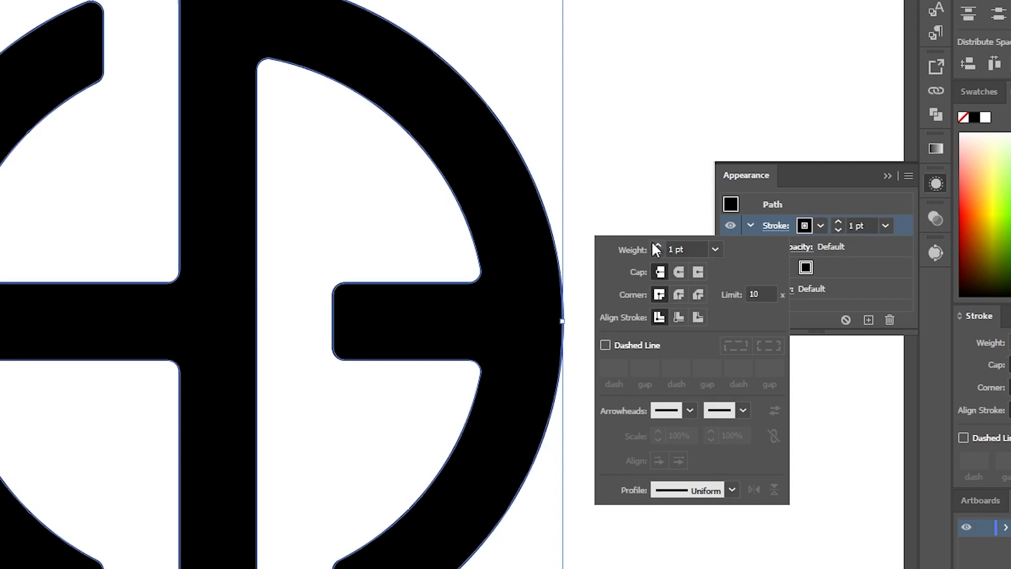
pyautogui.click(658, 246)
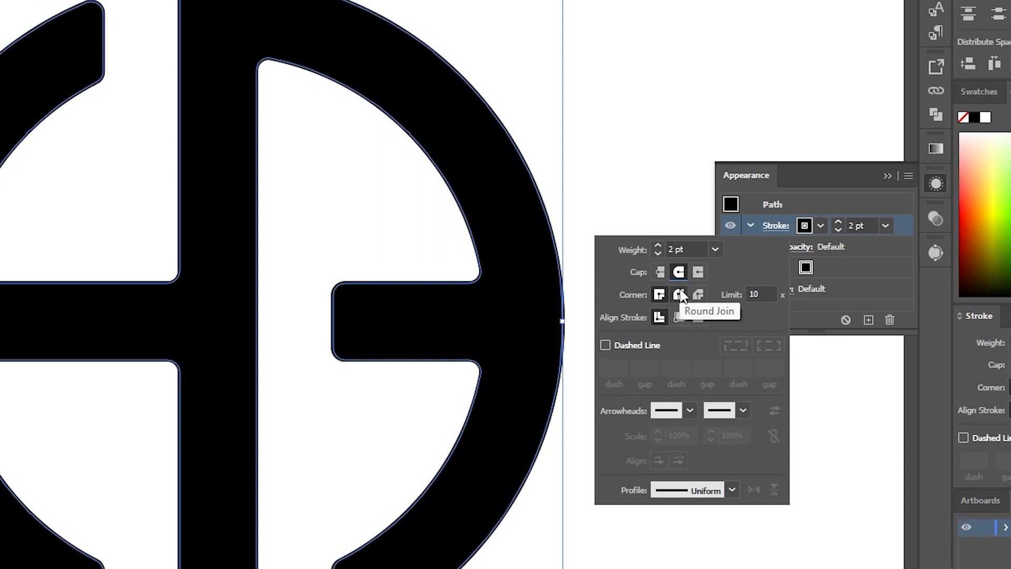
pyautogui.click(749, 226)
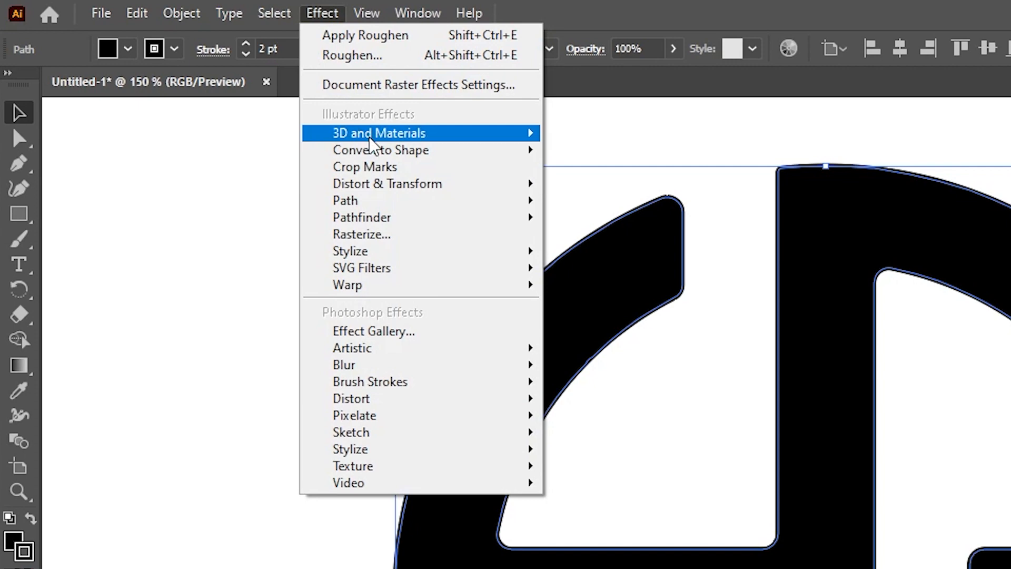
pyautogui.moveTo(387, 183)
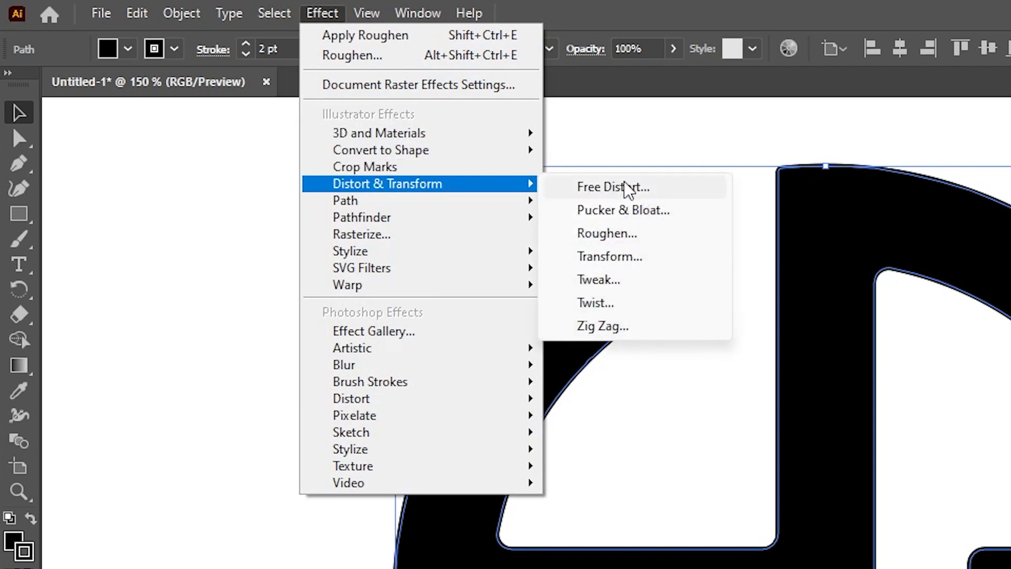
# - Apply Effect > Distort & Transform > Roughen to the logo
pyautogui.click(607, 233)
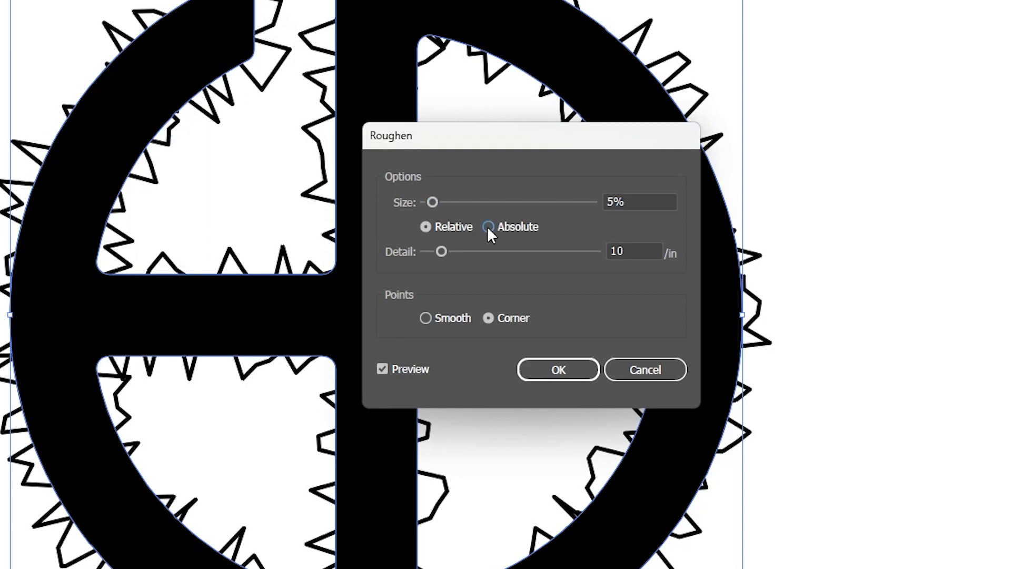
# - Set Roughen to Absolute, 2 px size, detail 19, Smooth points, and apply
pyautogui.click(489, 227)
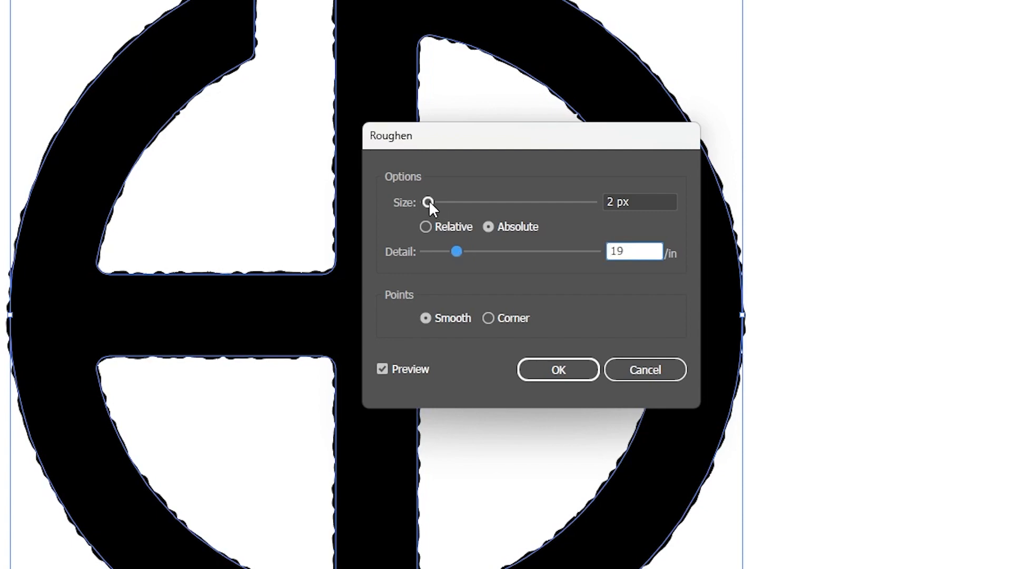
pyautogui.click(557, 369)
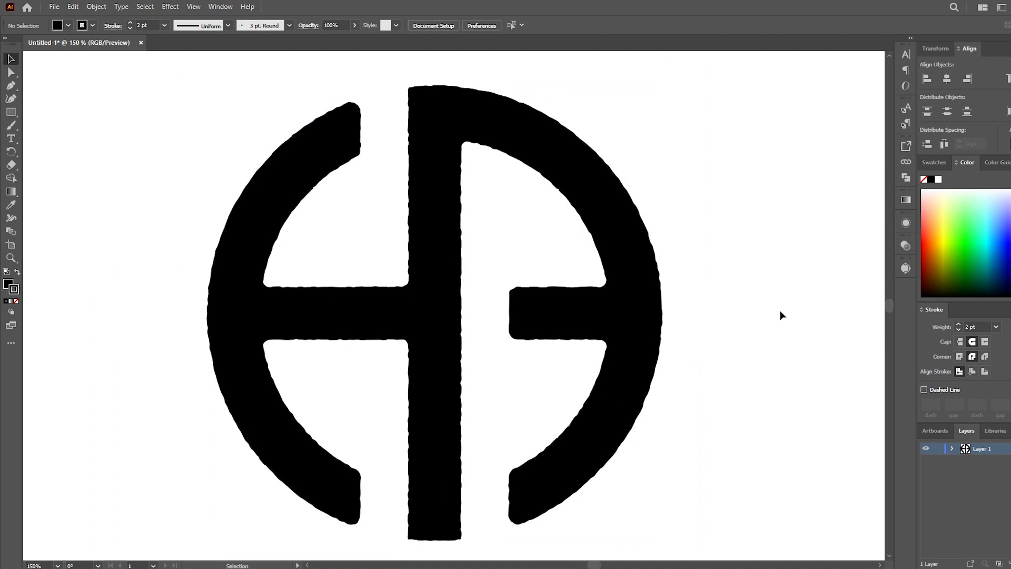